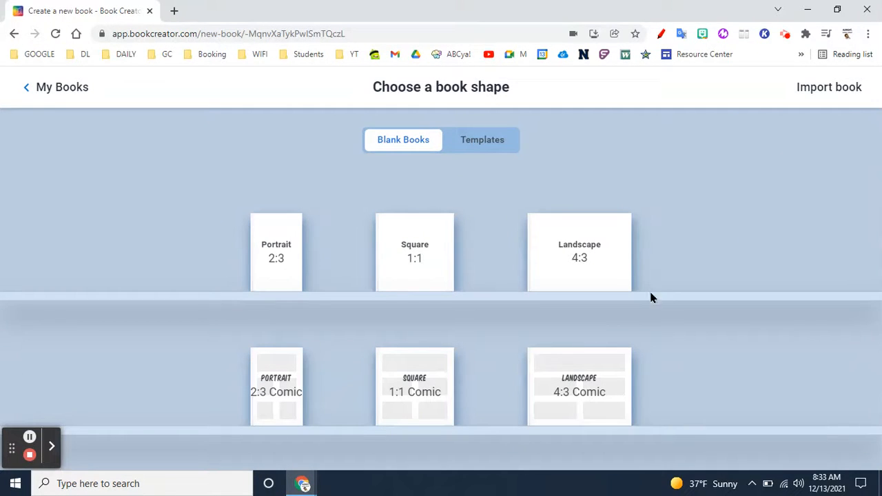
mouse_move(548, 266)
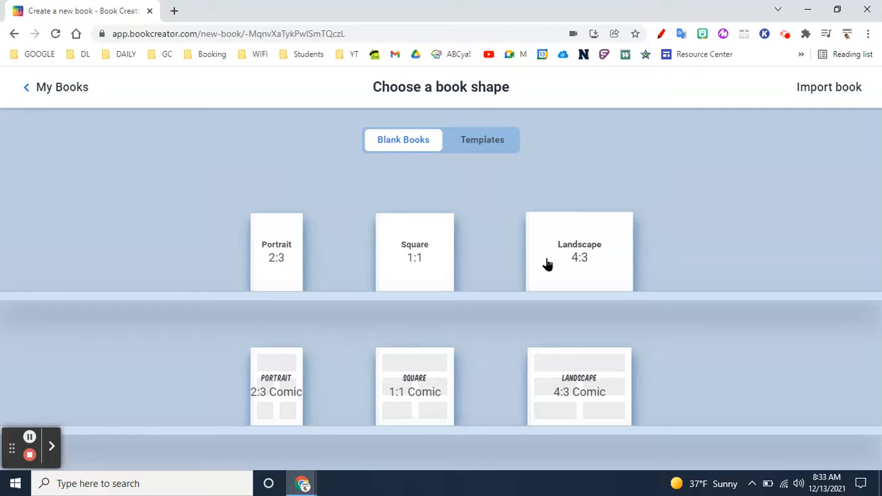
mouse_move(500, 288)
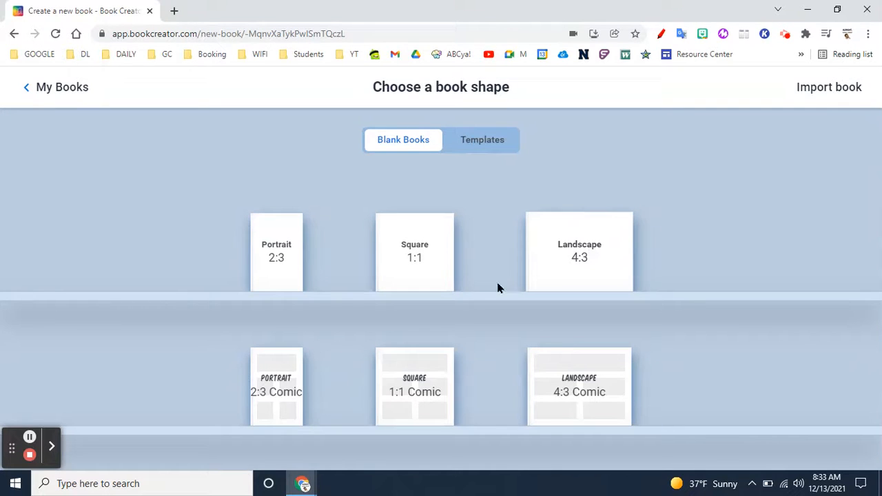
mouse_move(572, 398)
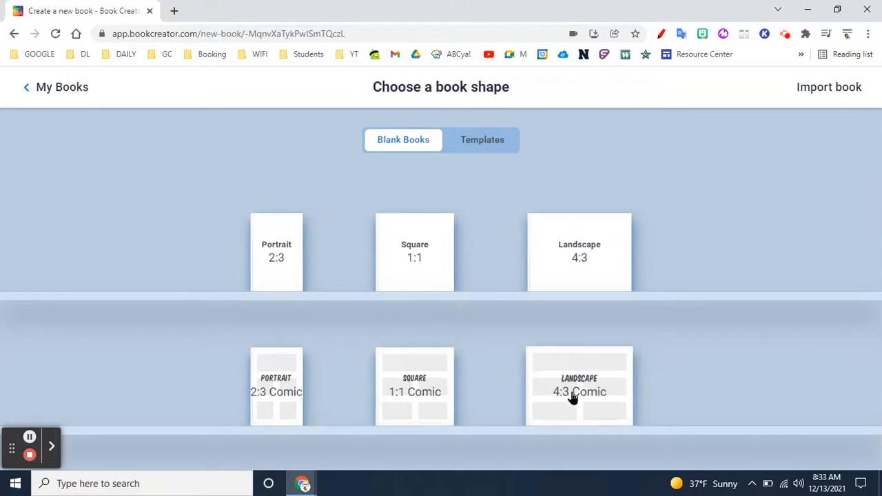
Create a Landscape 4:3 comic book and give its cover the blue halftone background
left_click(579, 386)
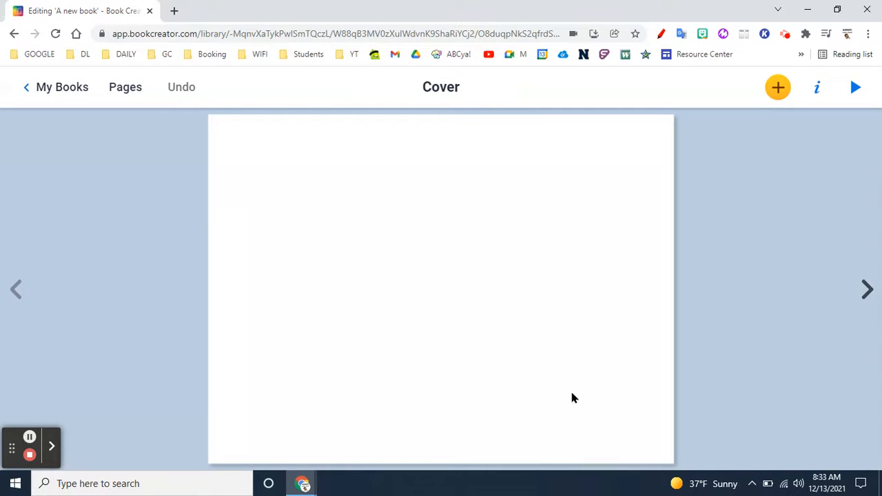
mouse_move(638, 338)
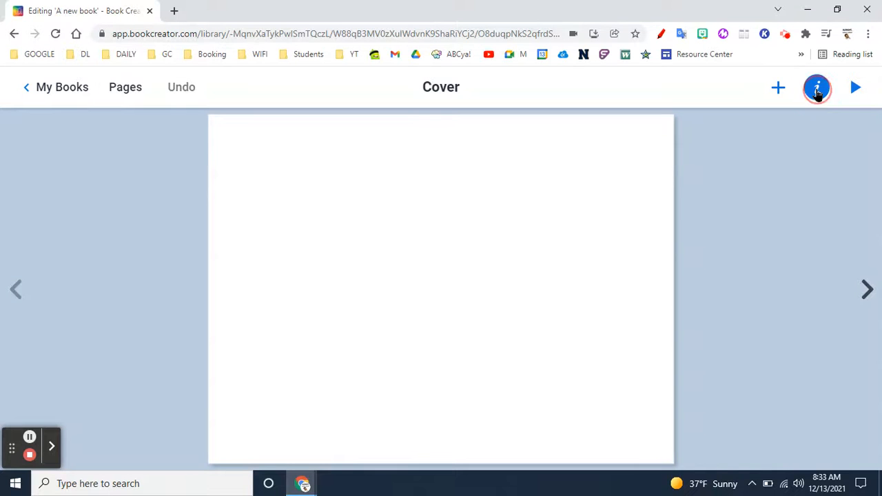
left_click(817, 87)
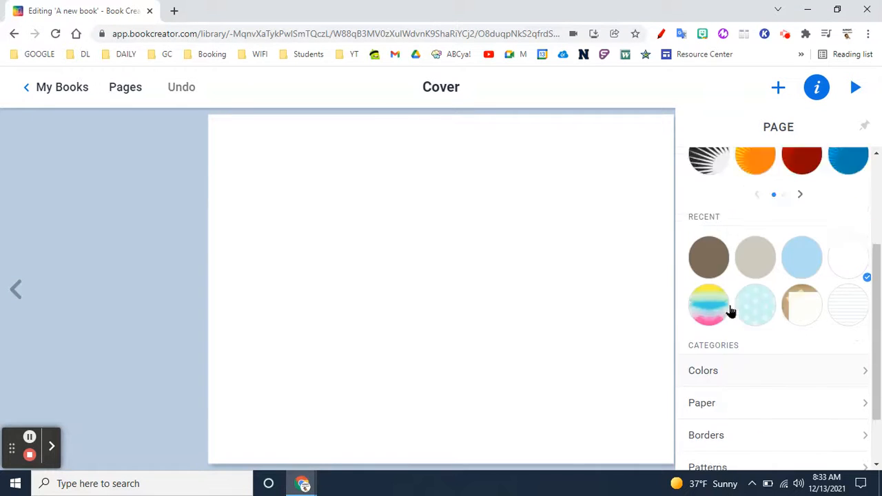
left_click(709, 264)
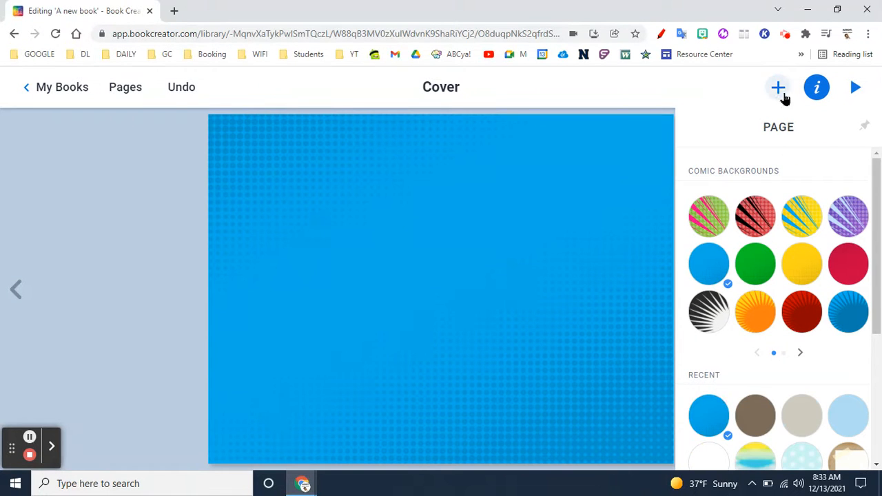
Apply the three-by-two comic panel layout (Panel 19) to the cover
left_click(778, 87)
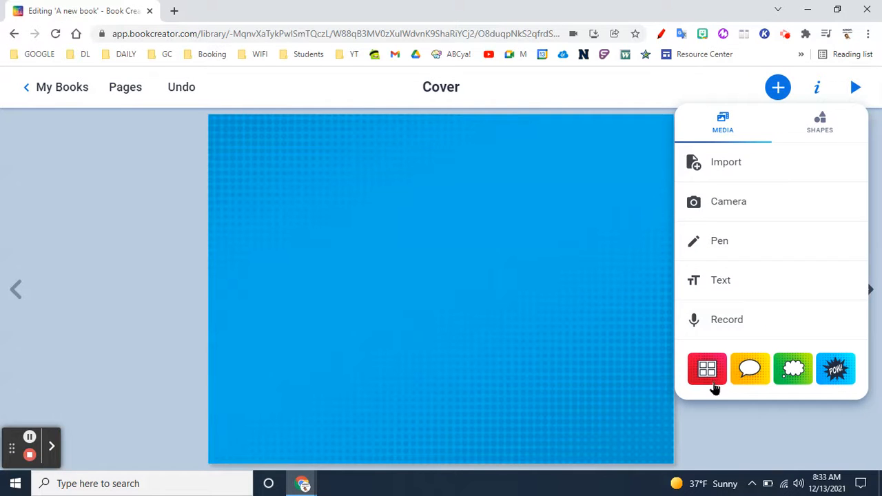
mouse_move(710, 376)
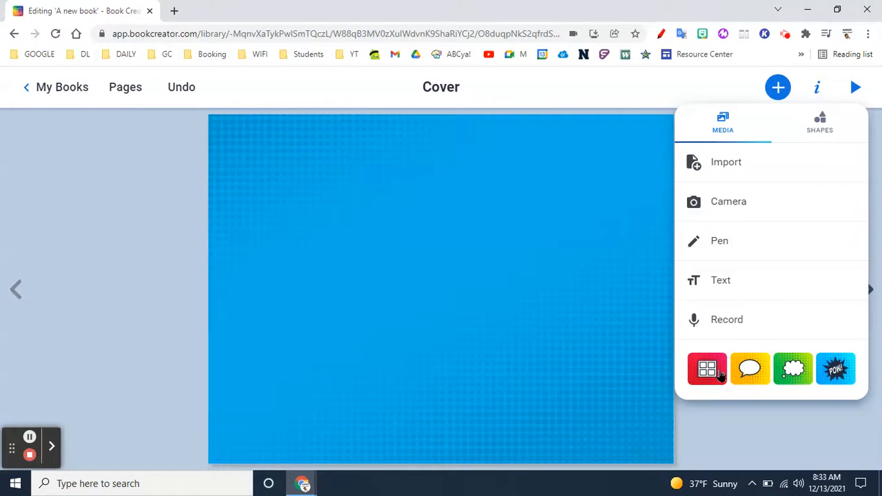
left_click(707, 368)
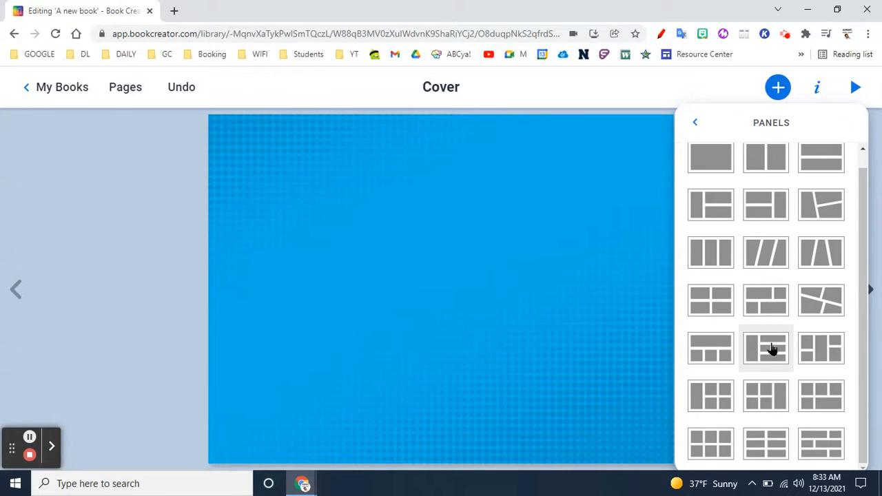
mouse_move(711, 441)
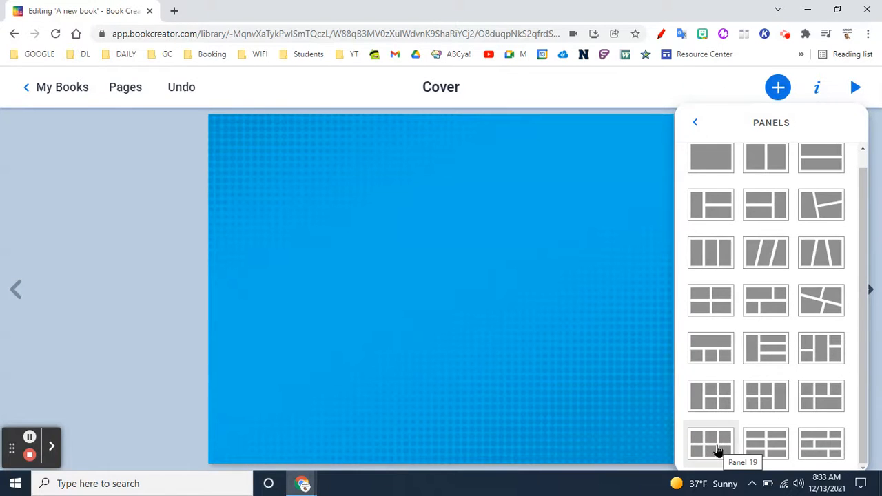
left_click(710, 443)
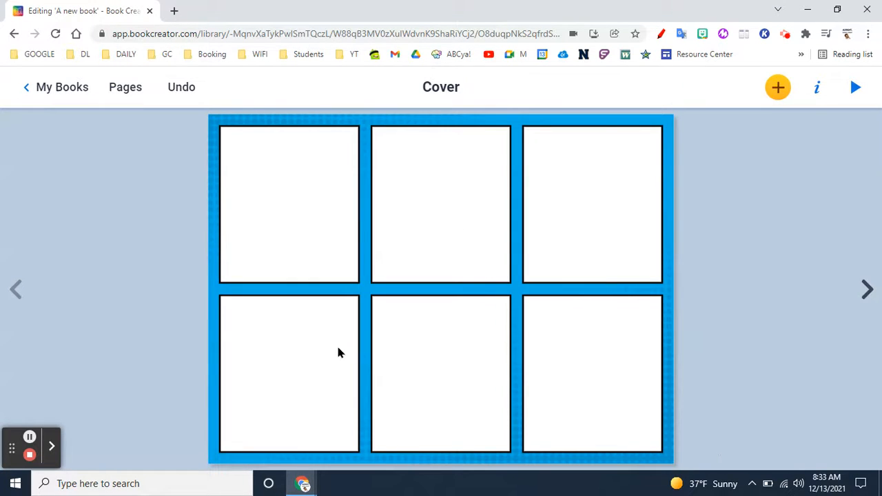
left_click(777, 87)
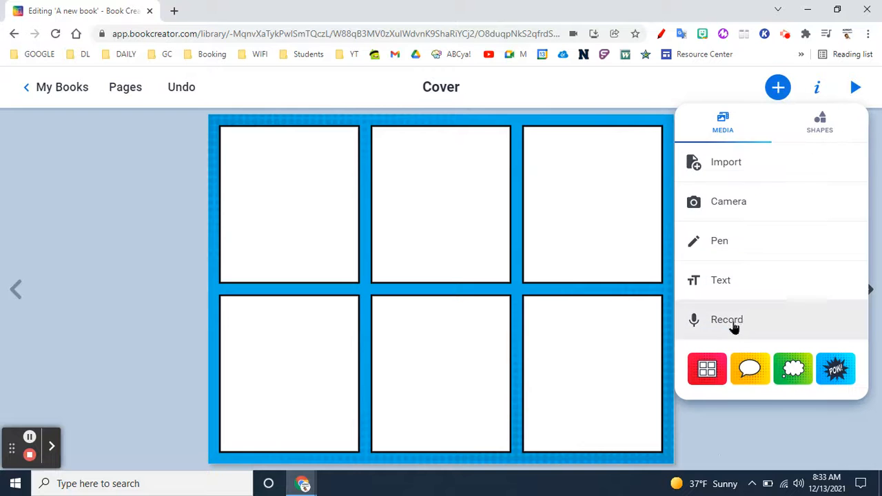
Add thought and speech bubbles to the first panels, plus the AMAZING! sticker
left_click(750, 369)
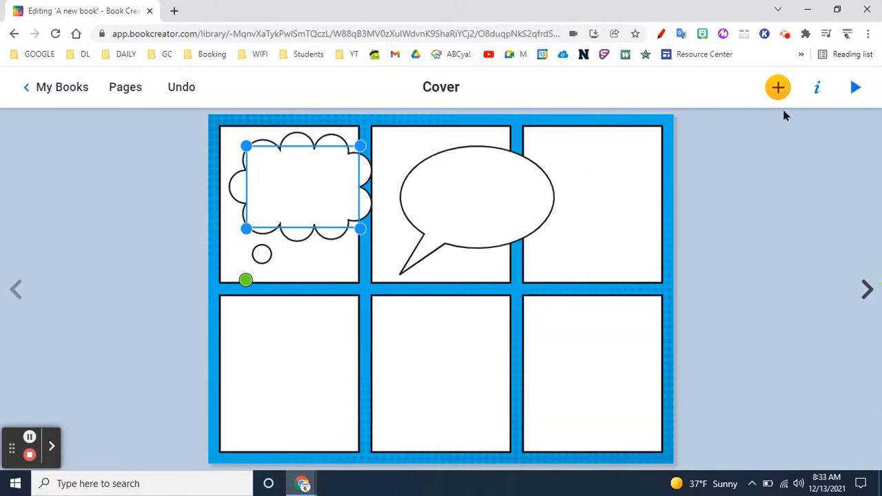
left_click(777, 87)
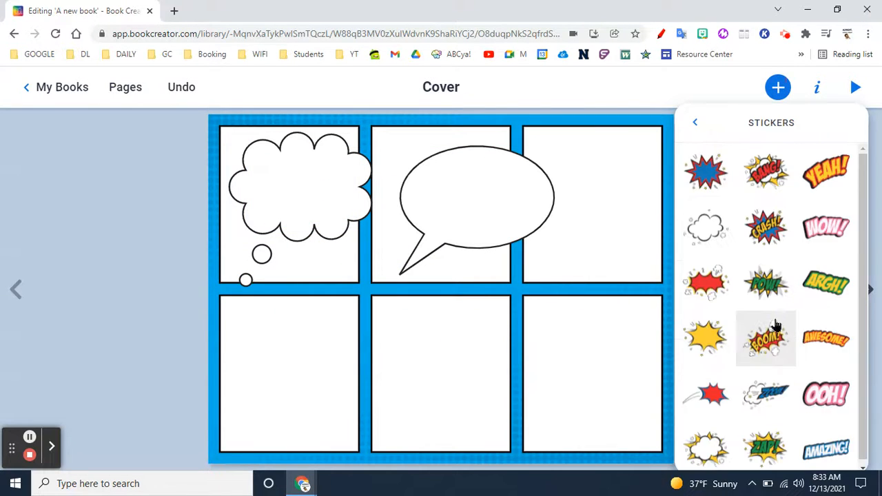
left_click(825, 449)
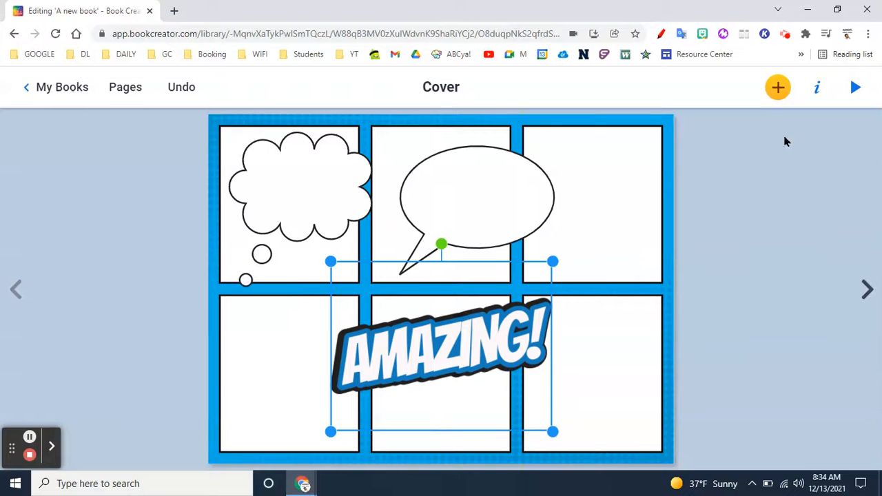
Add a pink rounded rectangle and drag it onto the top-right panel
left_click(777, 87)
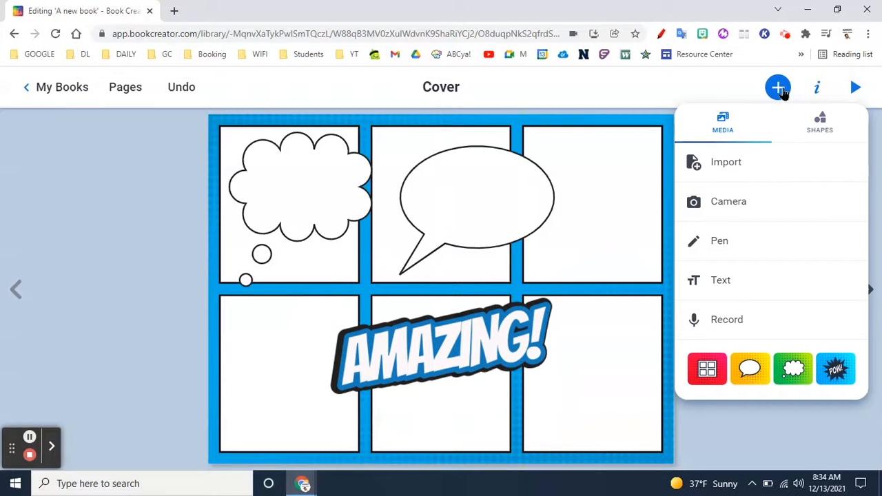
left_click(593, 204)
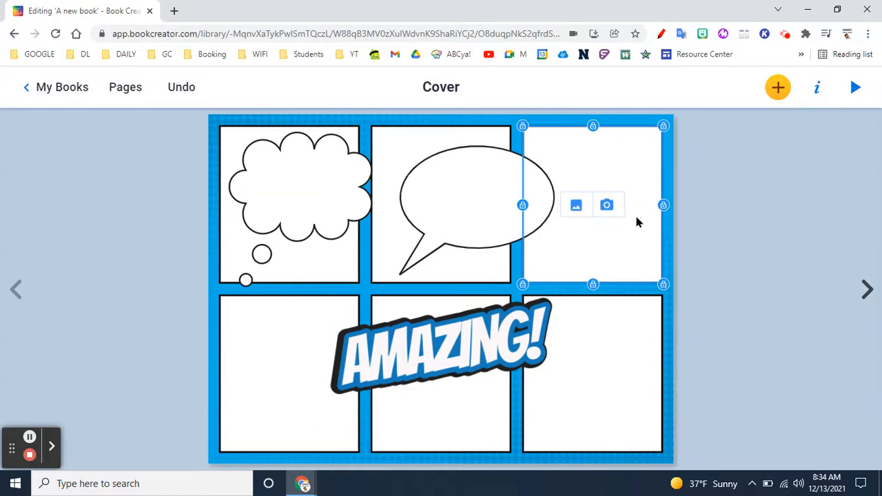
left_click(777, 87)
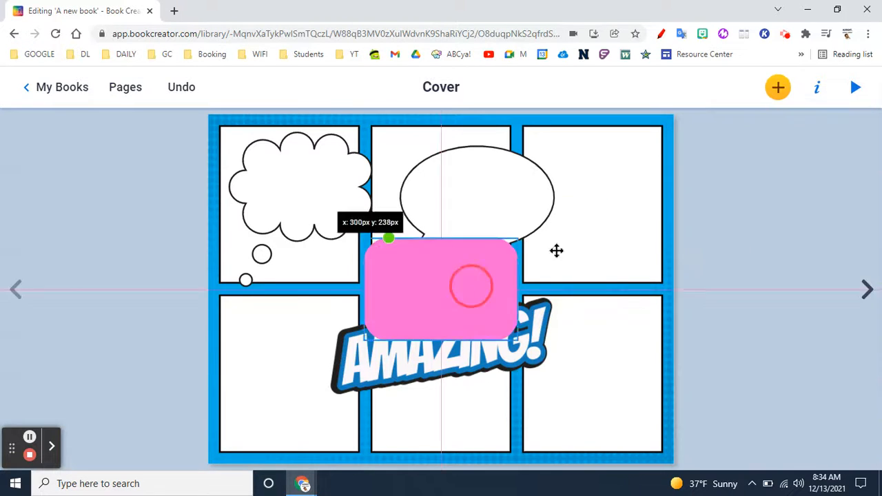
left_click_drag(442, 286, 589, 206)
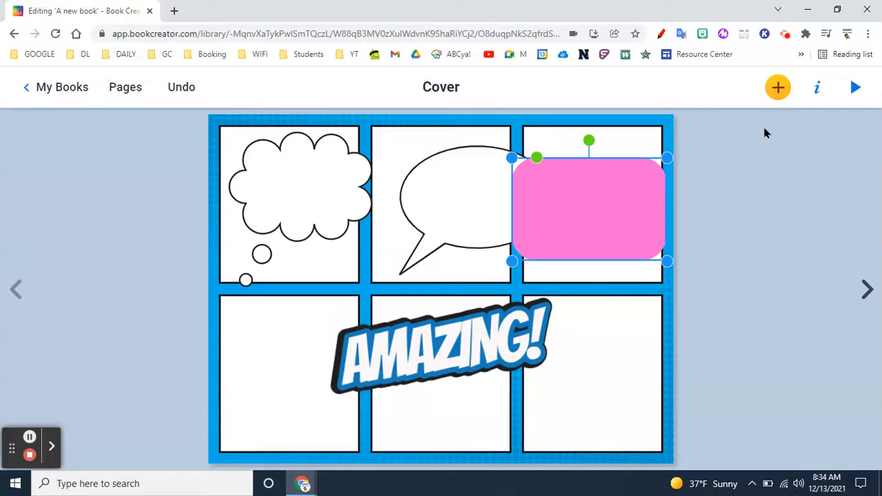
left_click(777, 87)
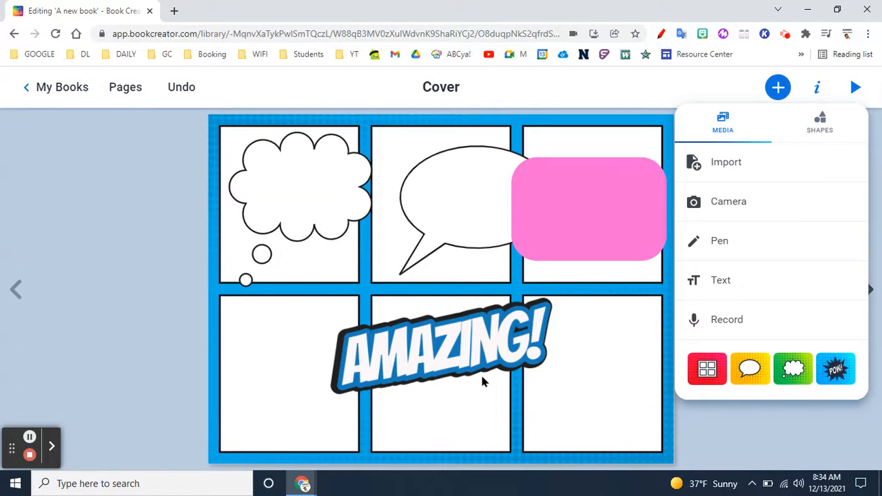
mouse_move(458, 370)
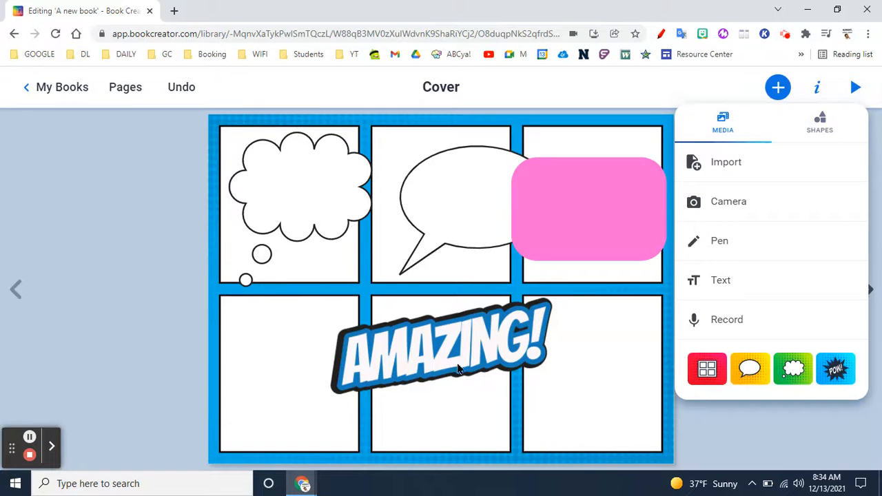